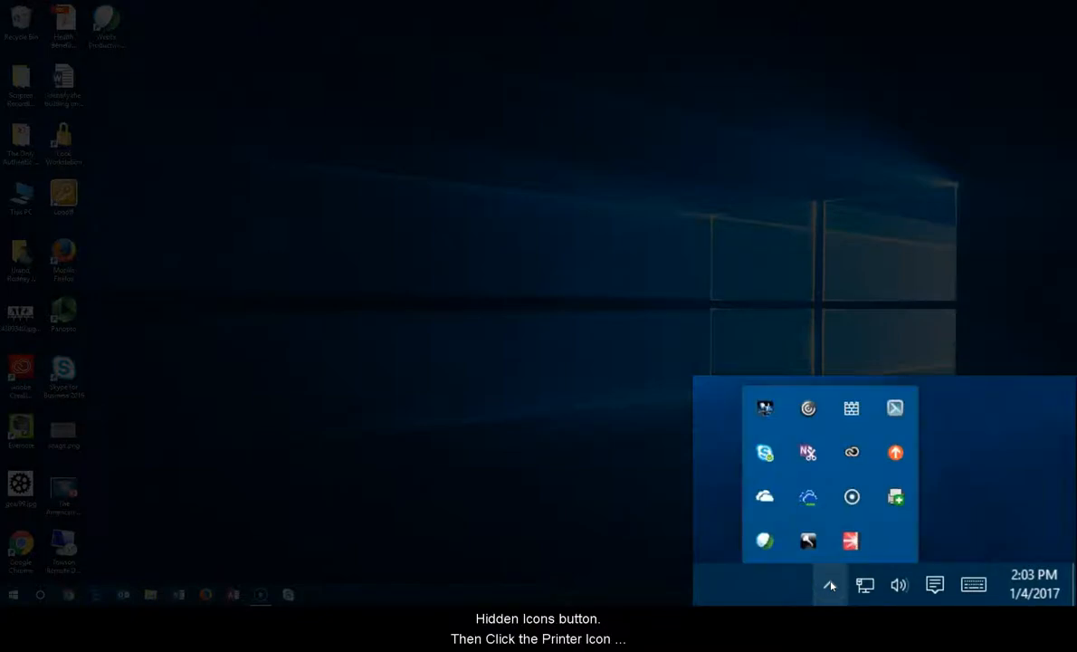
mouse_move(895, 496)
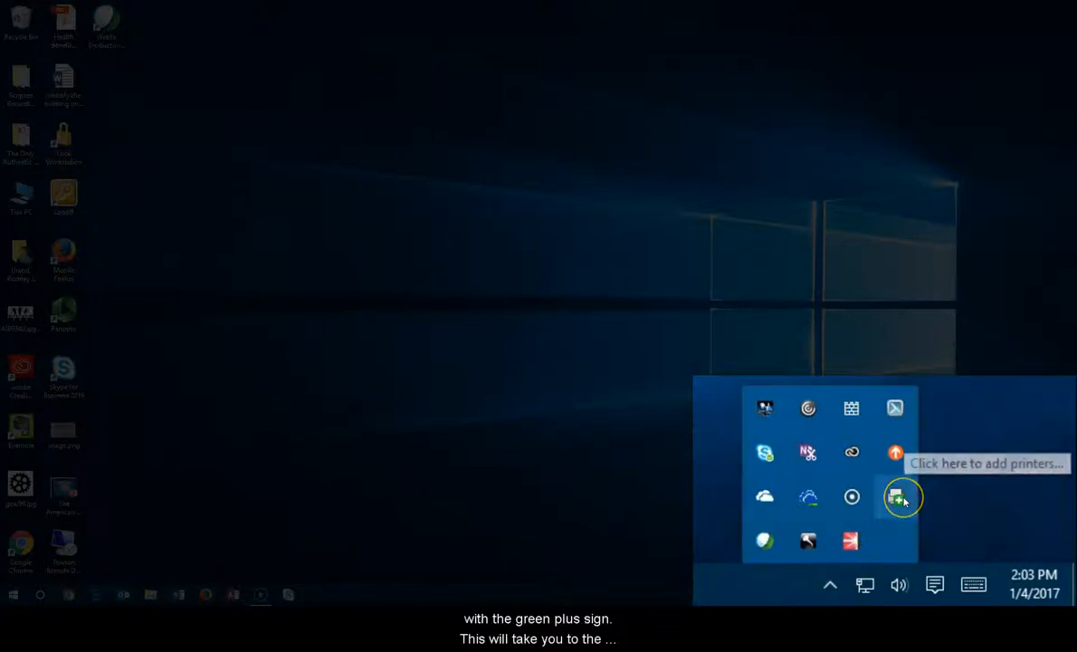
Step: Open the PrinterLogic self-service portal from the hidden taskbar icons
left_click(894, 496)
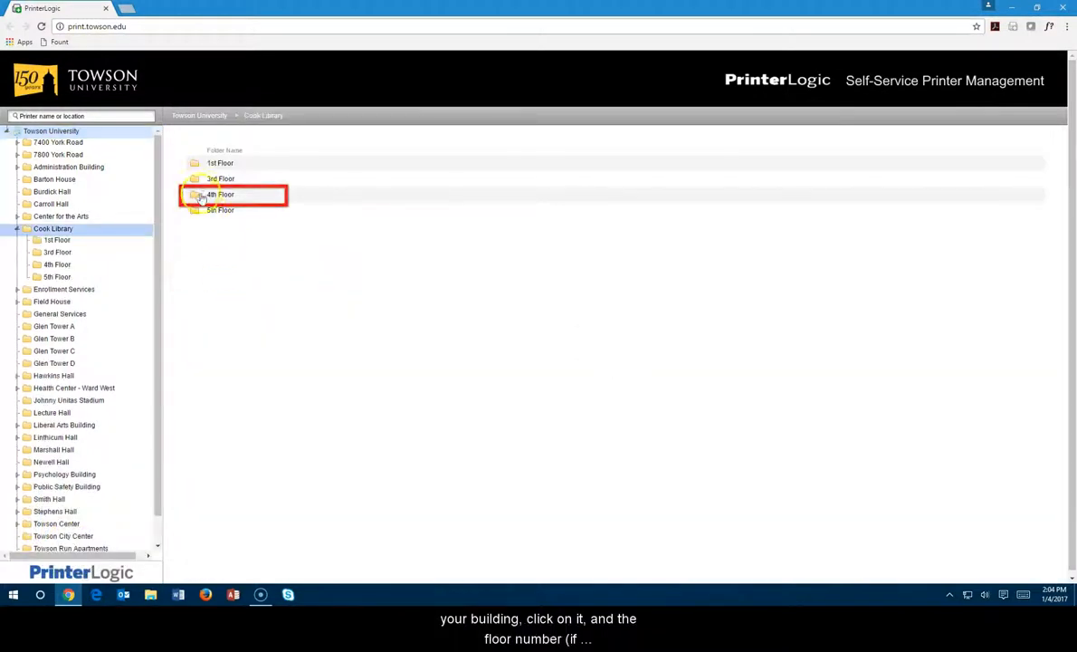
Step: Show Cook Library's 4th Floor printers and select OTS31 for installation
left_click(219, 195)
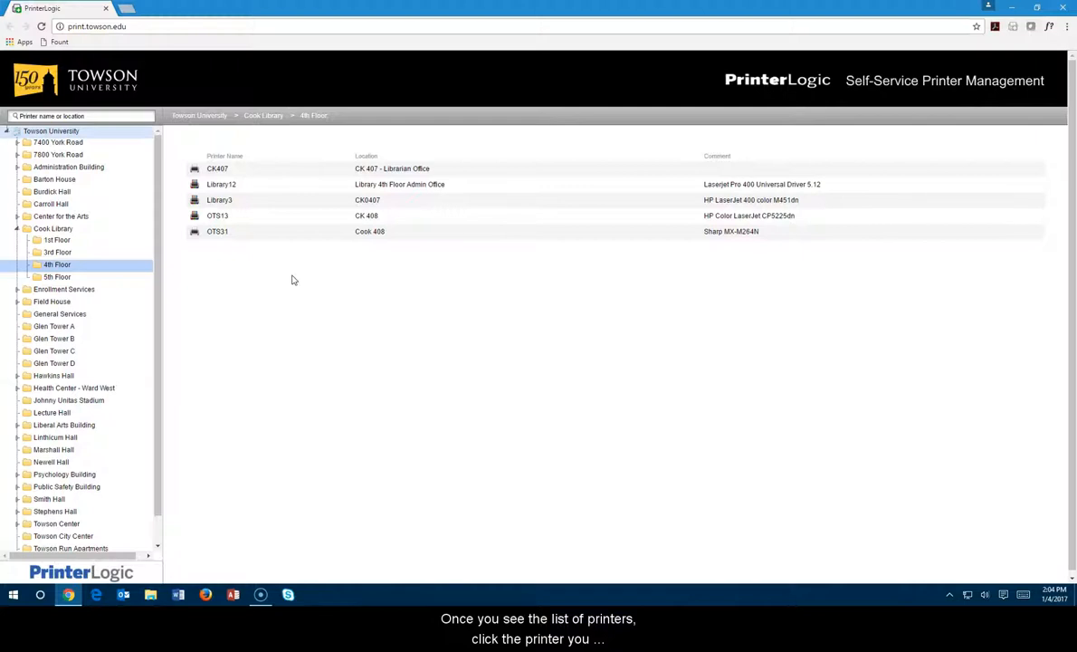
left_click(217, 230)
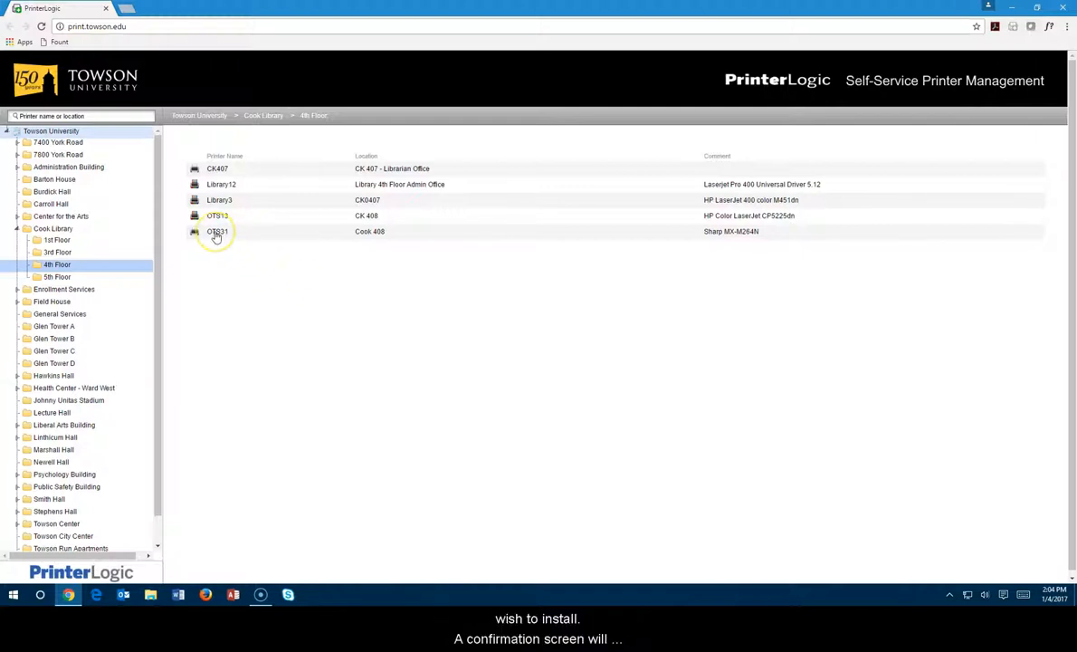
left_click(217, 231)
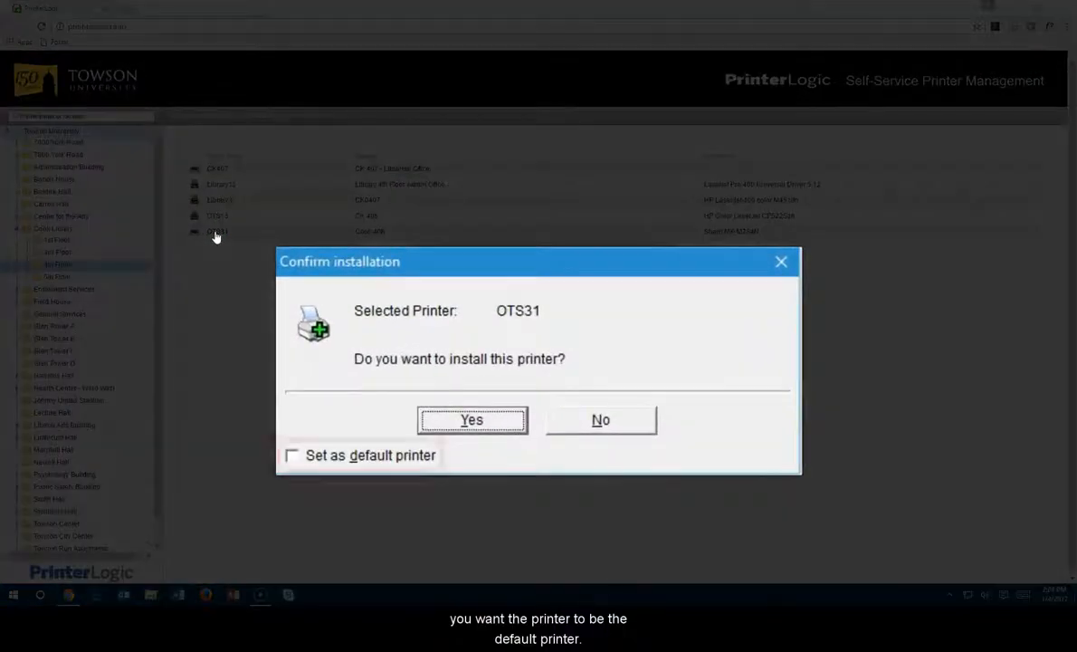
Step: Install OTS31 with 'Set as default printer' ticked, then dismiss the success notice
left_click(292, 454)
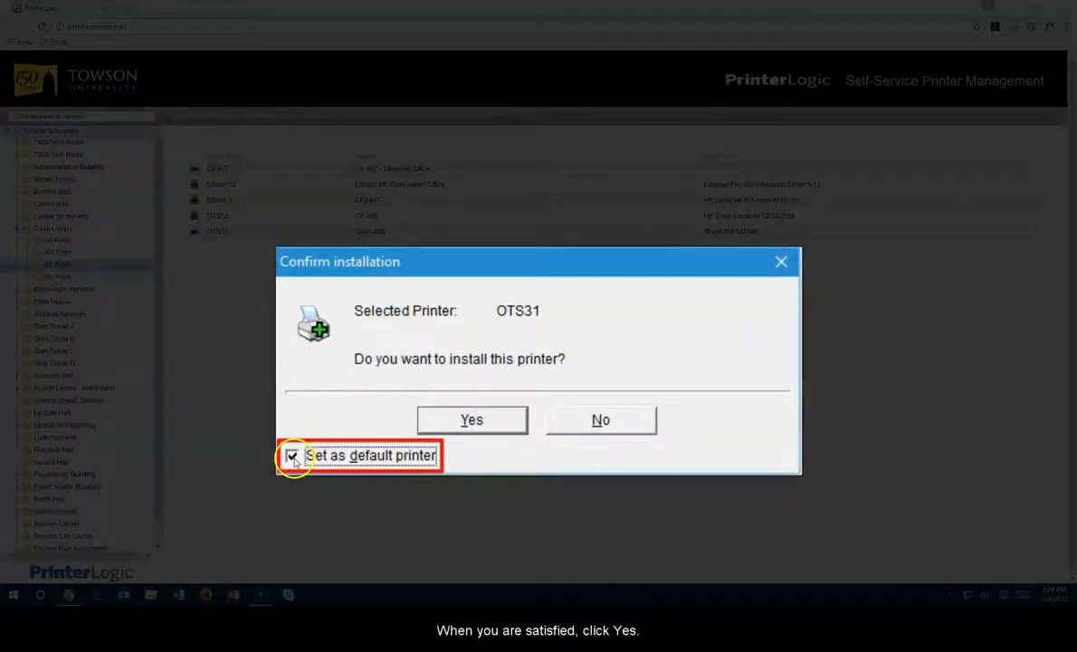
left_click(471, 419)
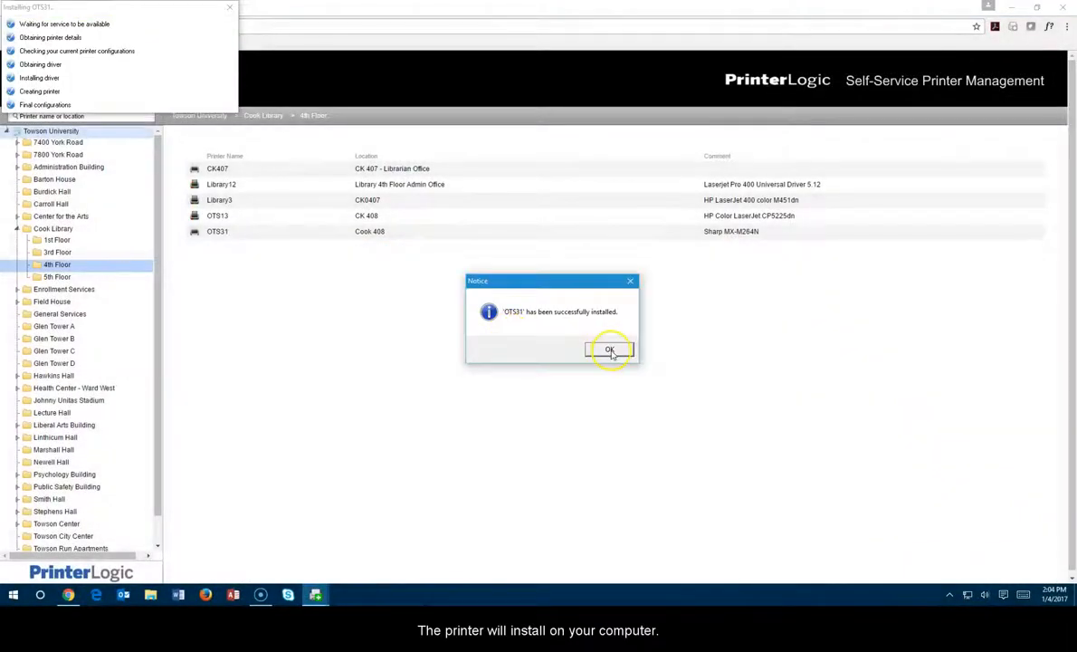
left_click(610, 350)
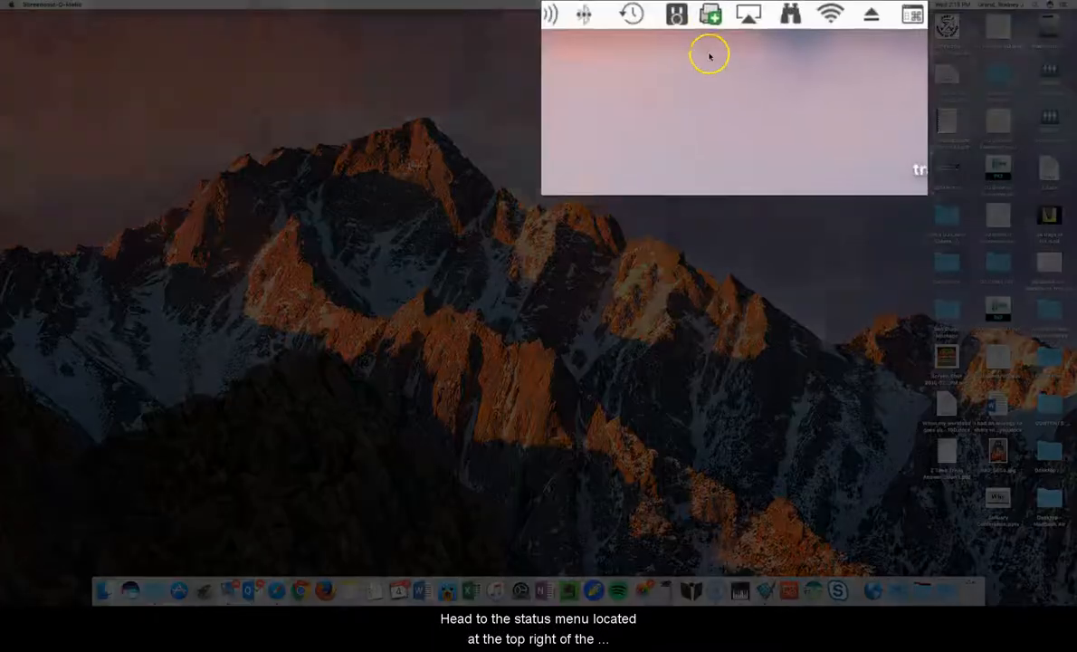
Step: Open the PrinterLogic portal in Safari from the macOS menu bar icon
left_click(692, 15)
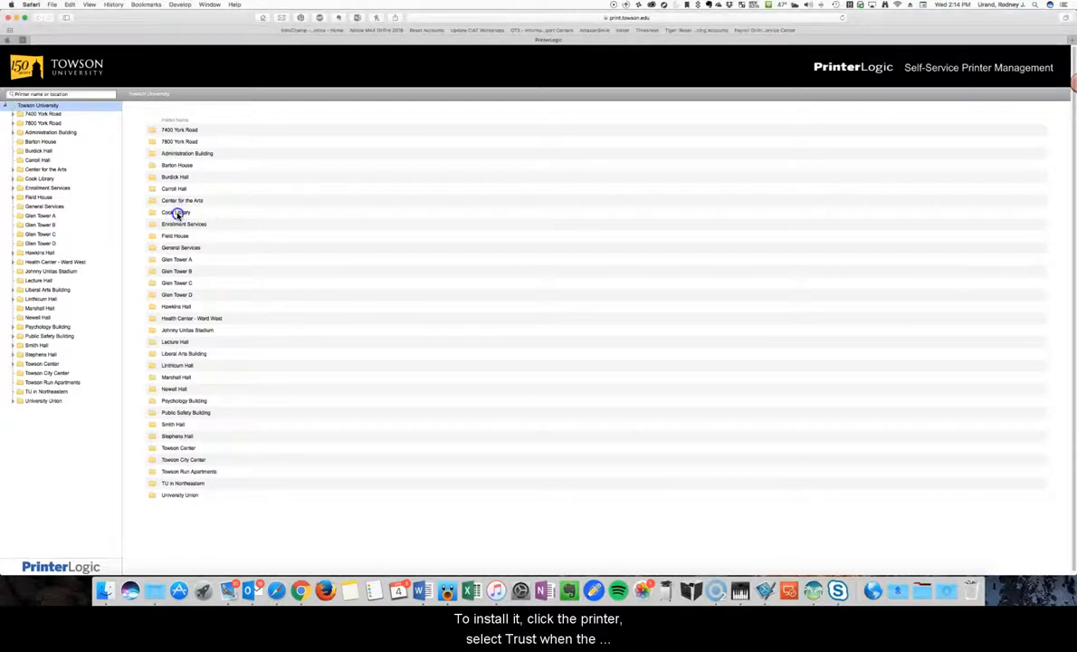
Step: Expand Cook Library to reach its 4th Floor printer list
left_click(178, 211)
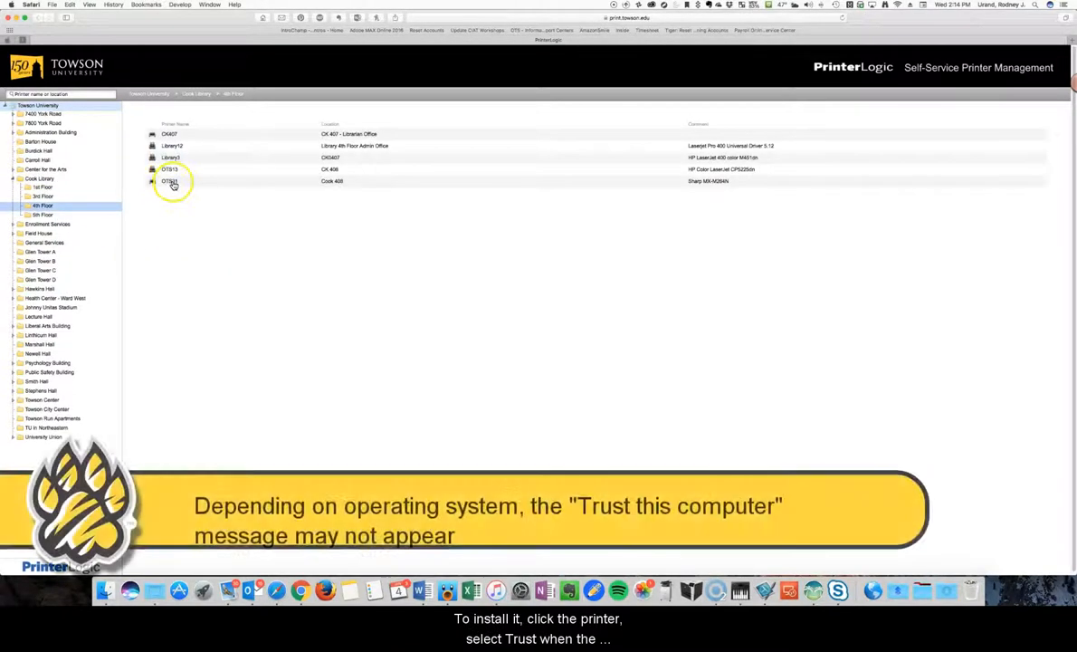